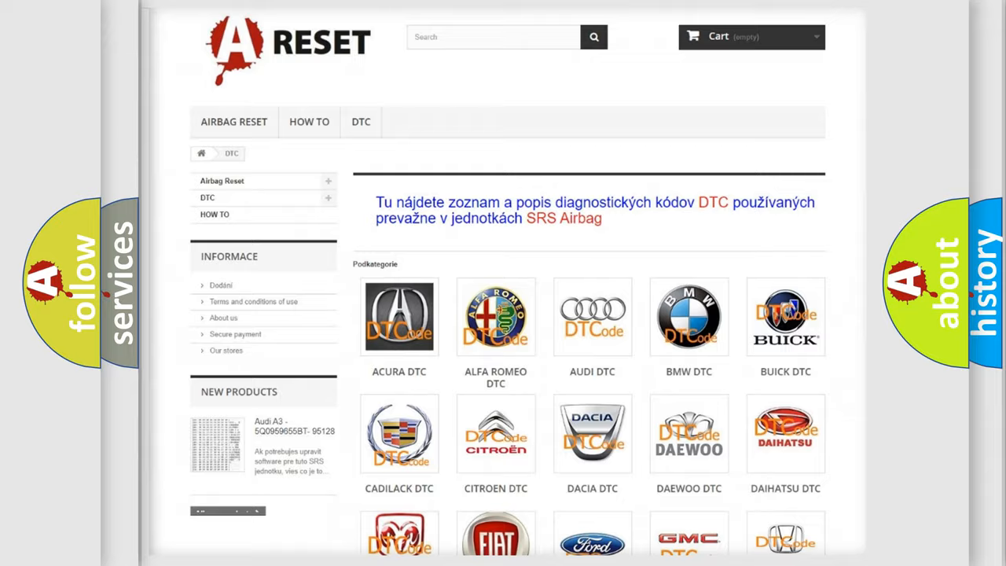
Open the SATURN DTC tile from the brand grid and browse its code list (B1381 through B1852)
scroll("down", 3)
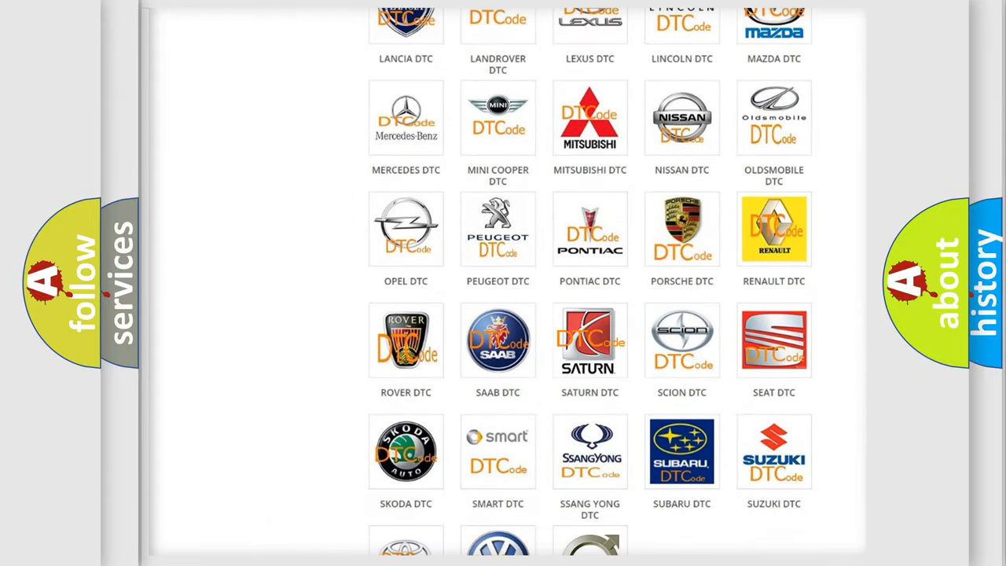
left_click(589, 340)
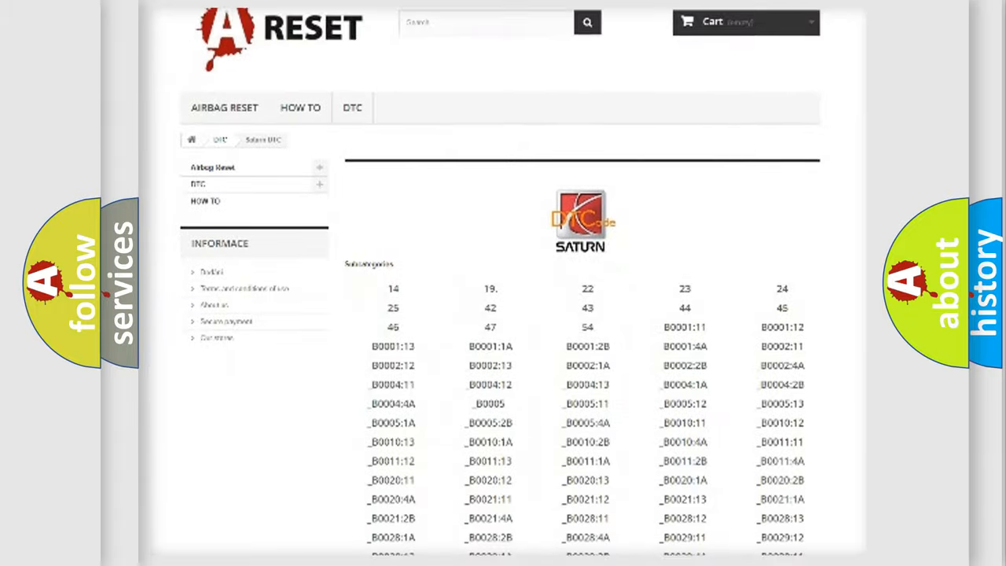
scroll("down", 3)
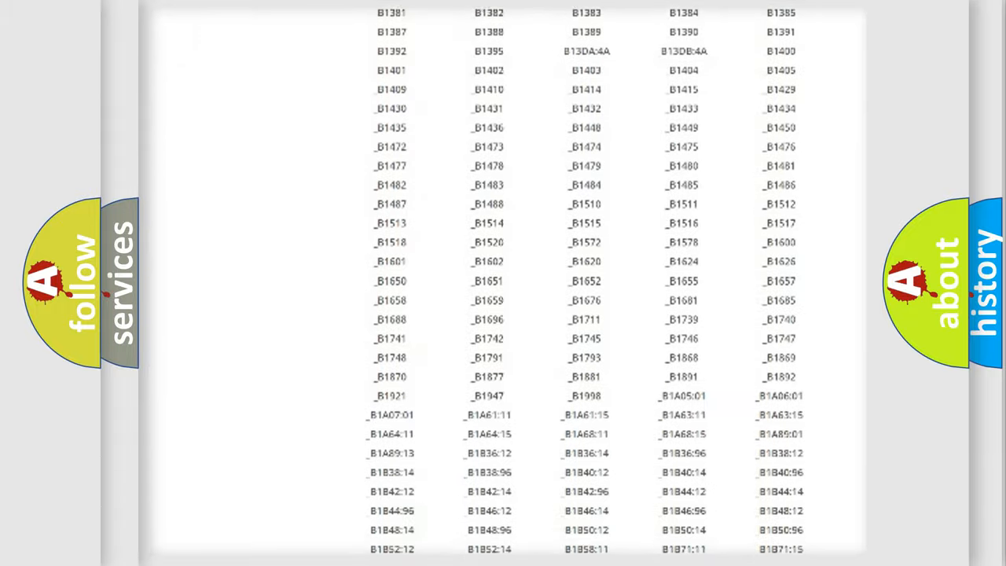